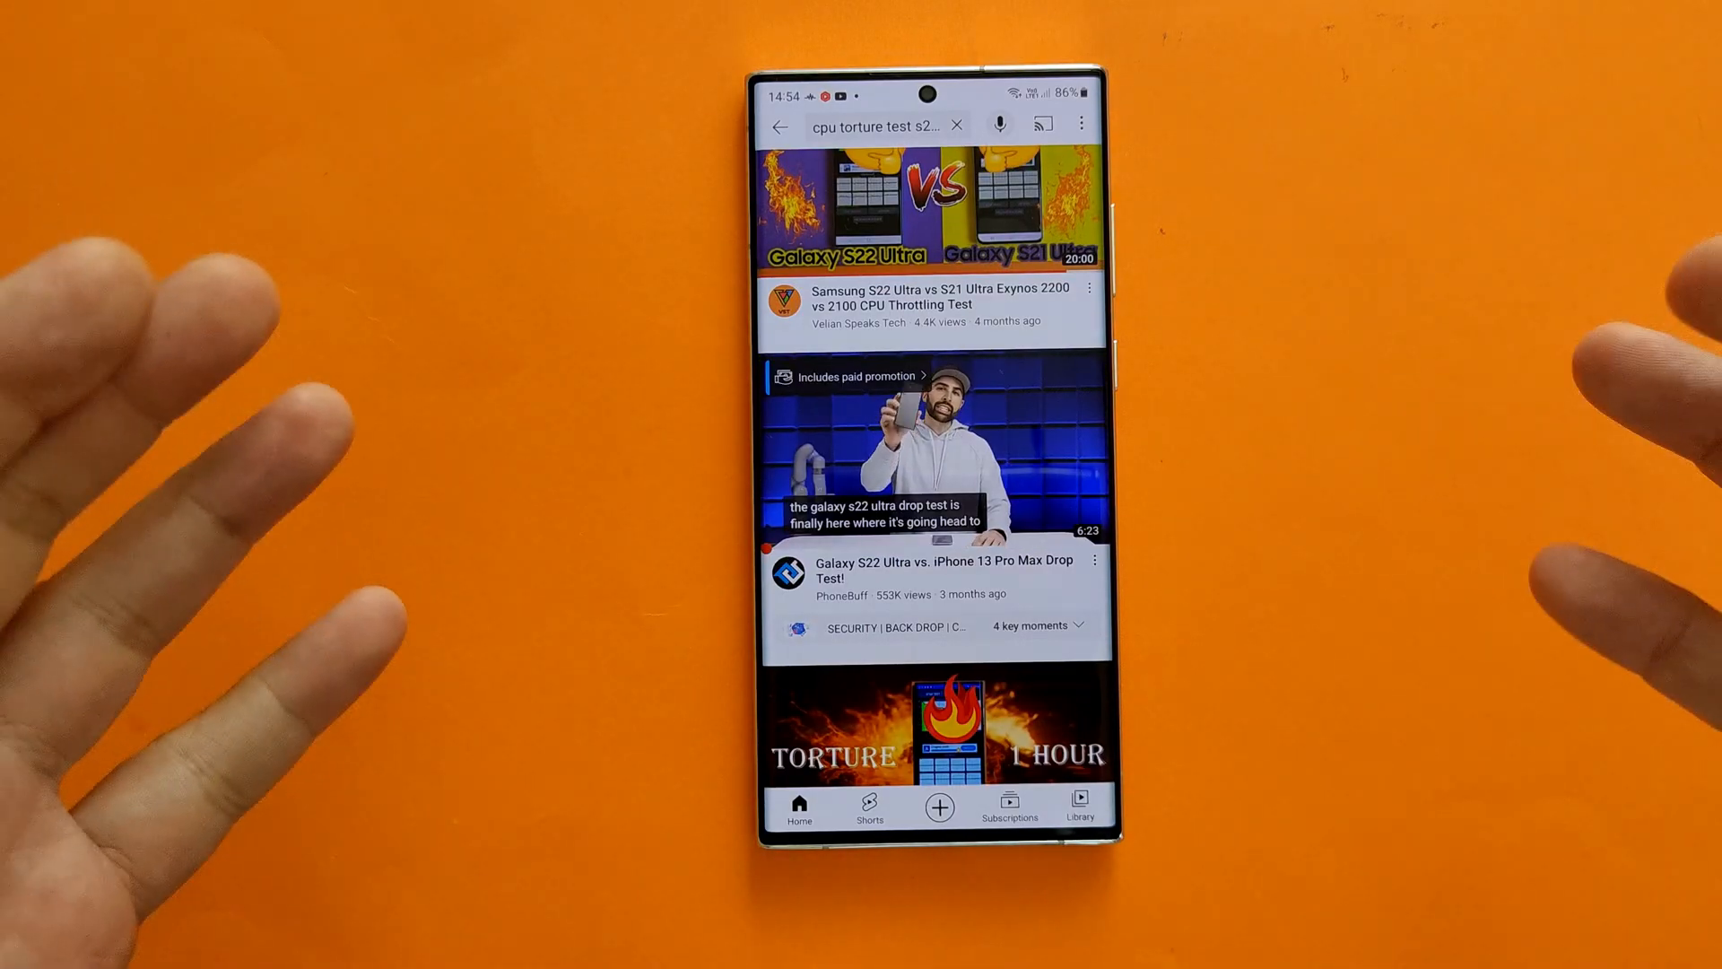
Scroll the 'cpu torture test' results to the 60-minute S22 Ultra torture test video.
scroll("down", 3)
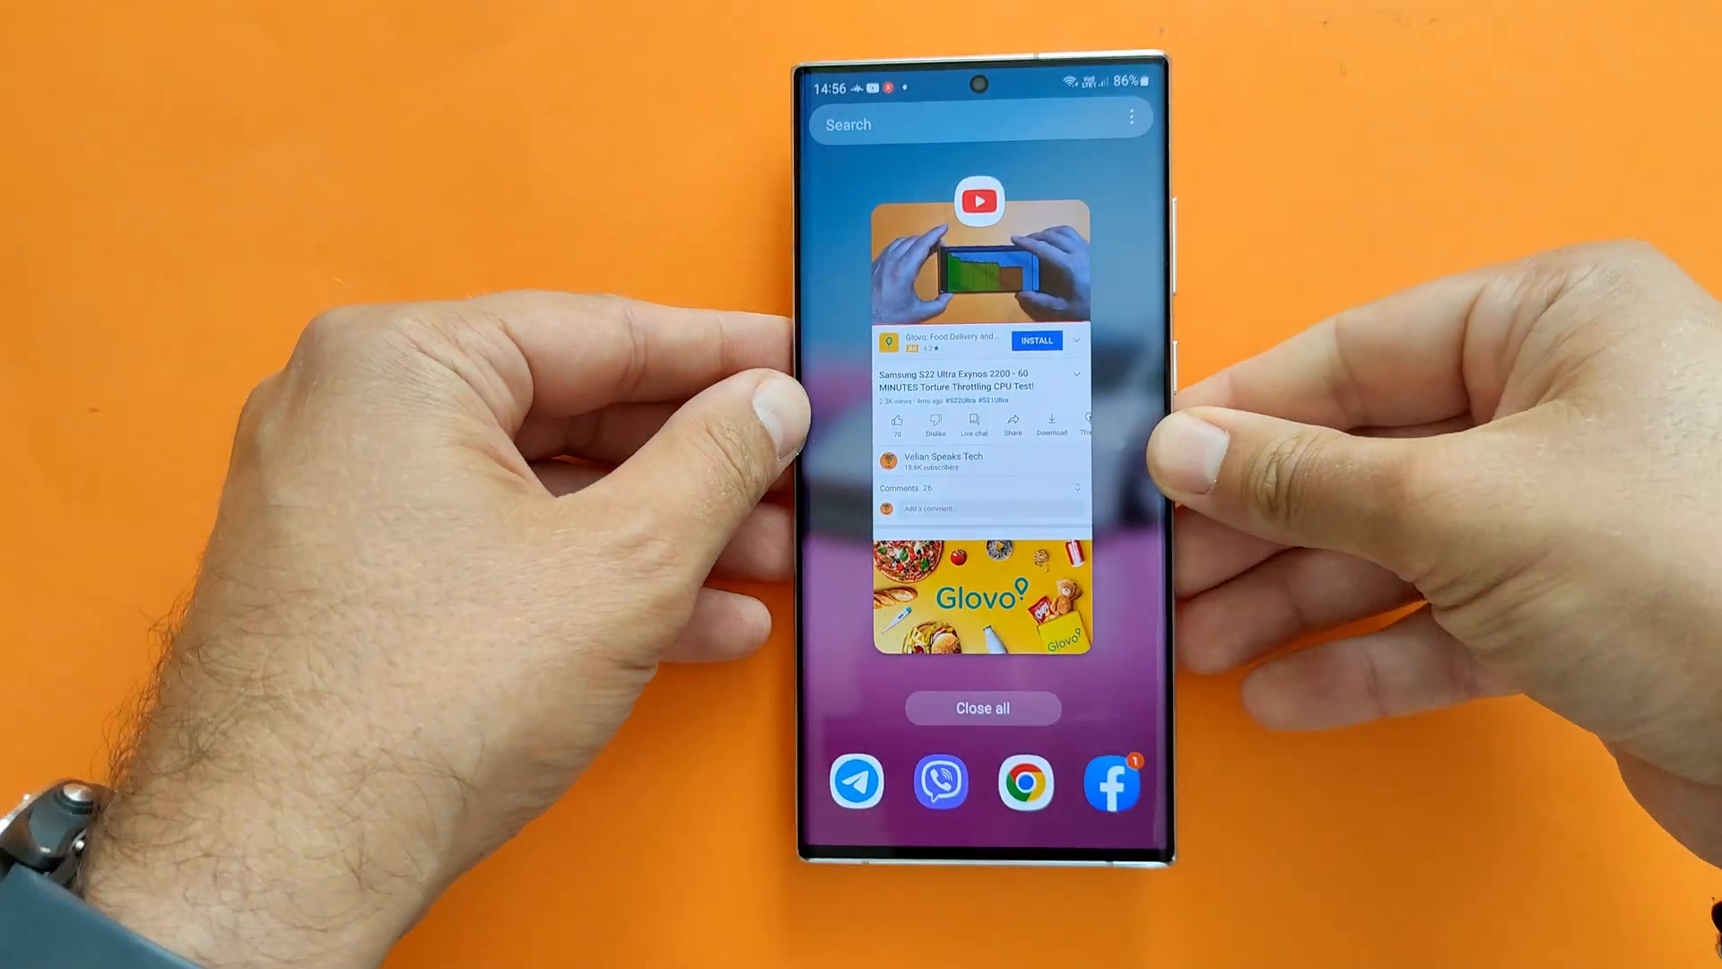
Close YouTube from Recents and find the CPU Throttling Test app.
left_click(982, 707)
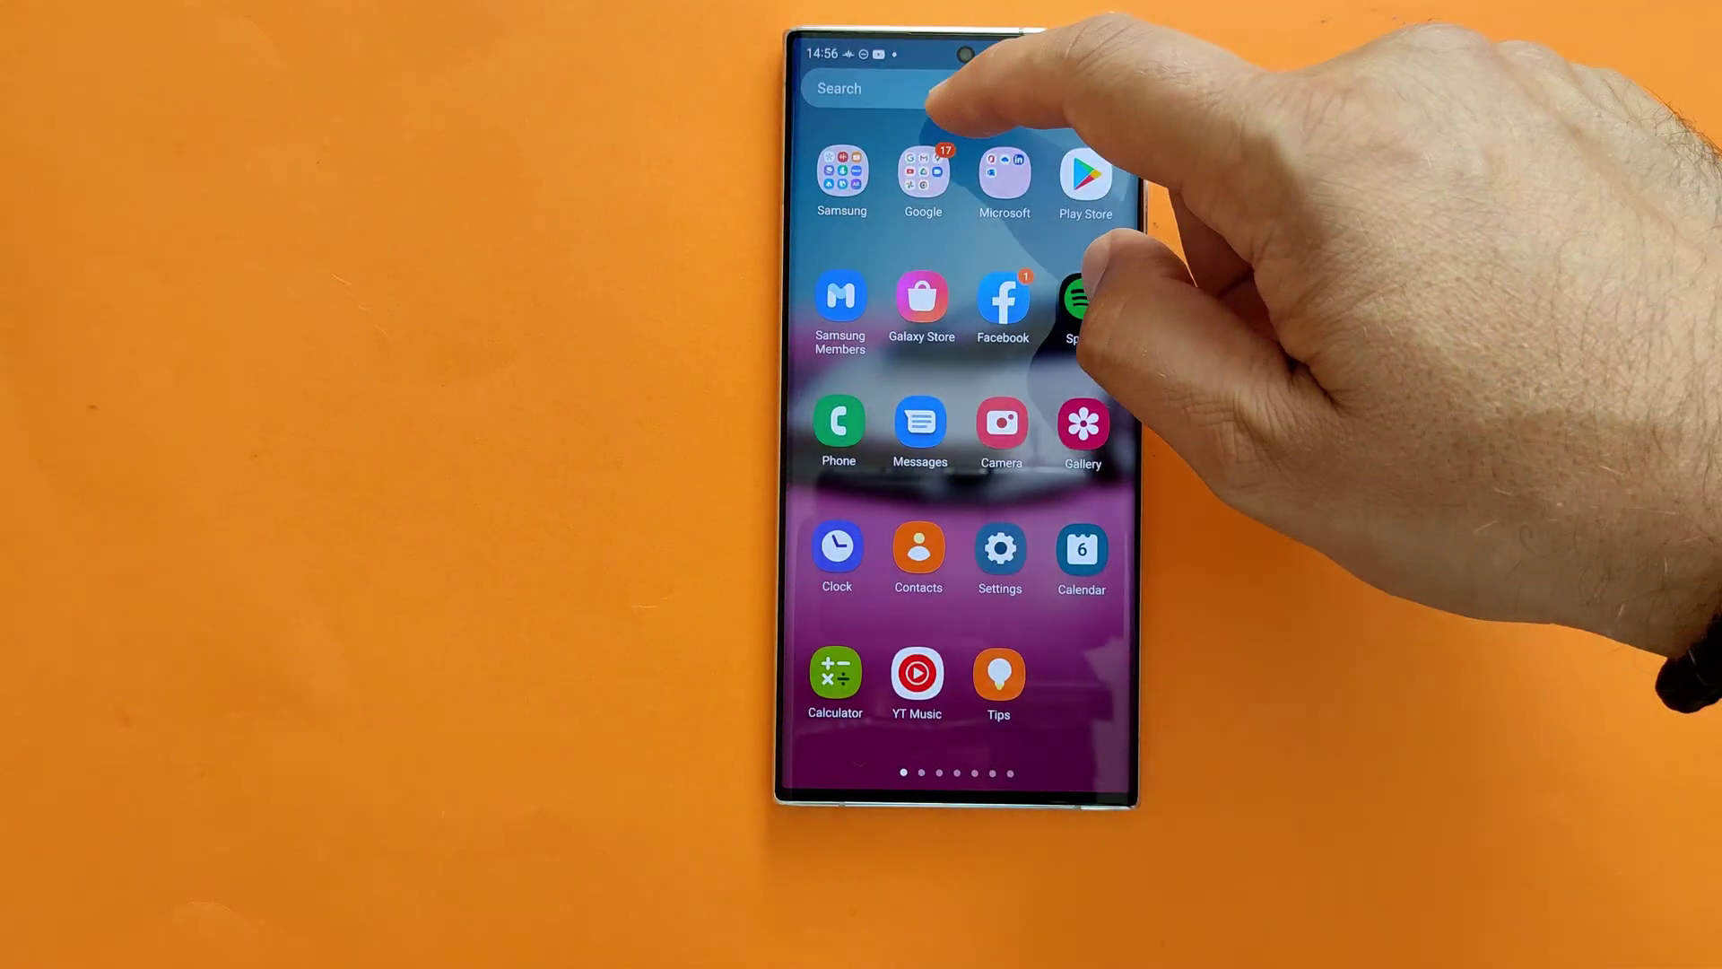
left_click(889, 89)
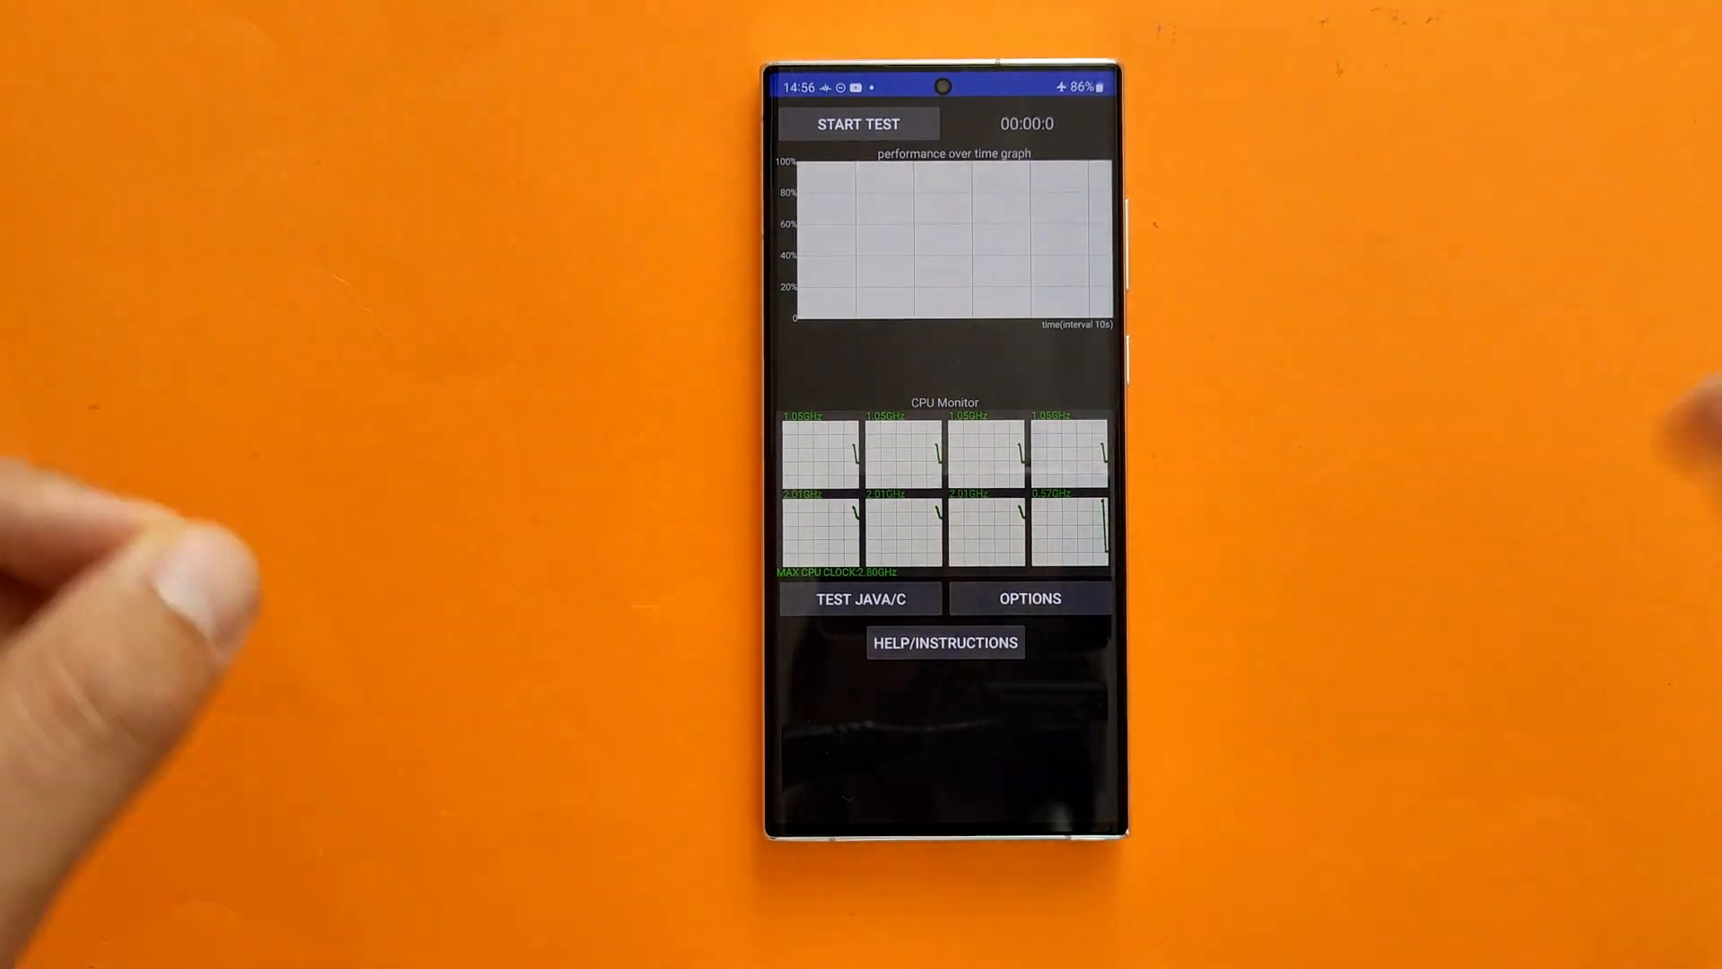
Set the test to end automatically after 60 minutes with 20 threads, and save.
left_click(1030, 598)
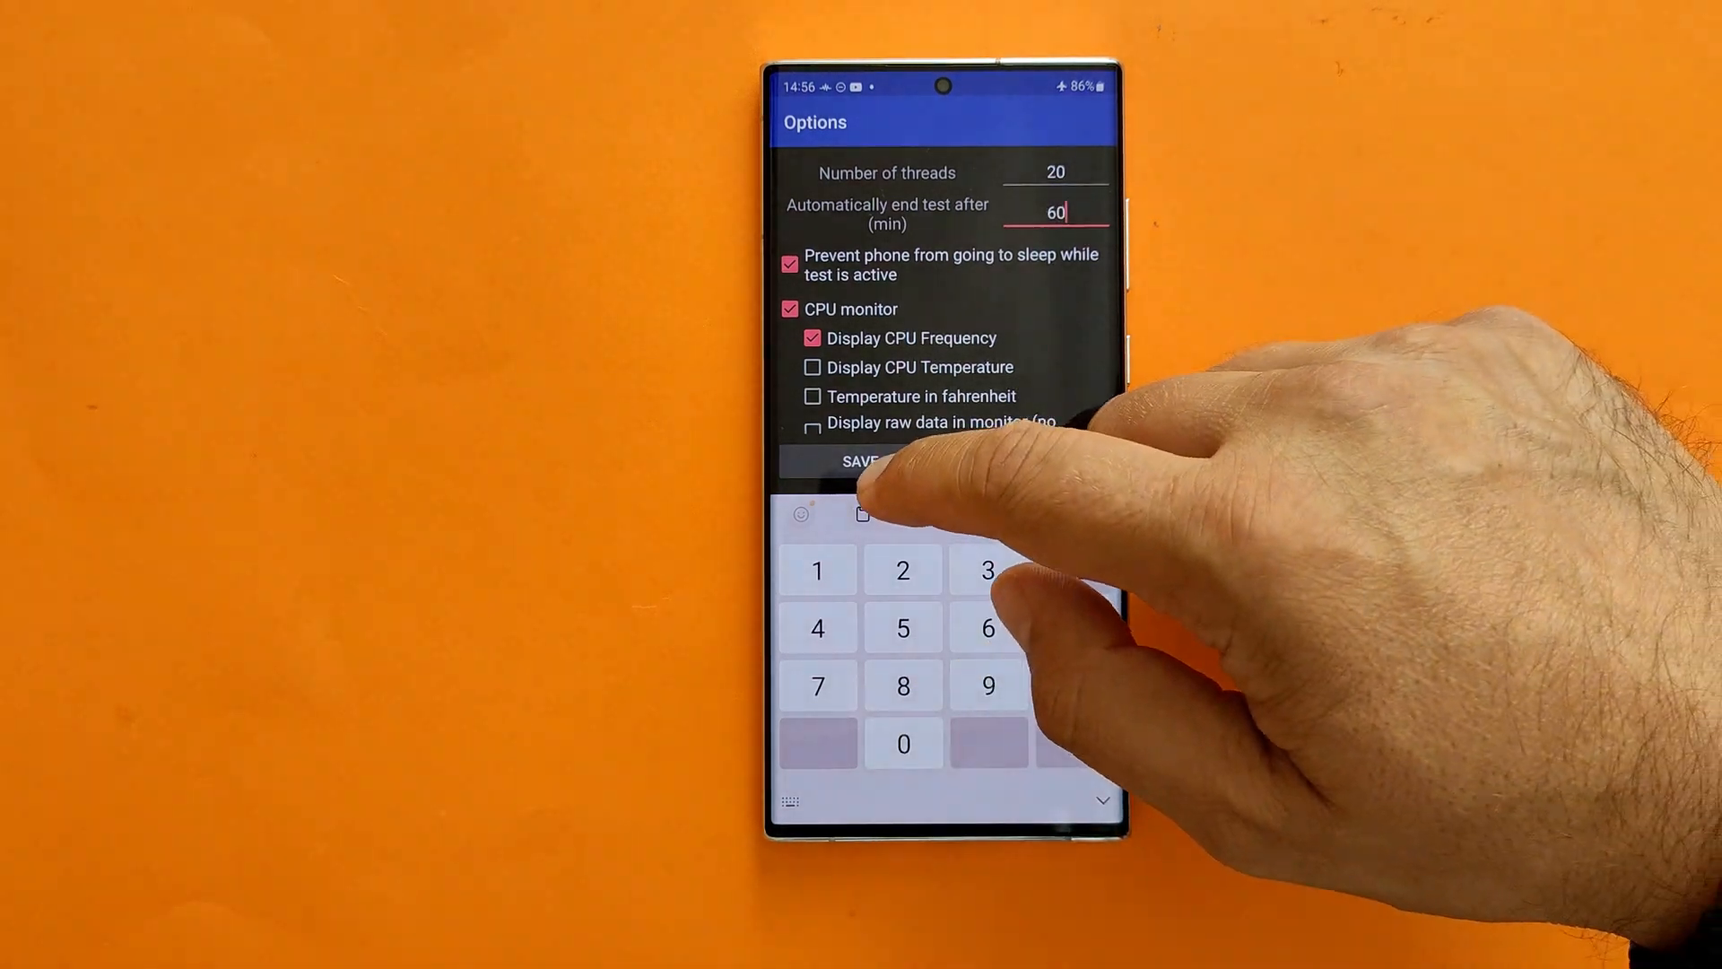
left_click(863, 461)
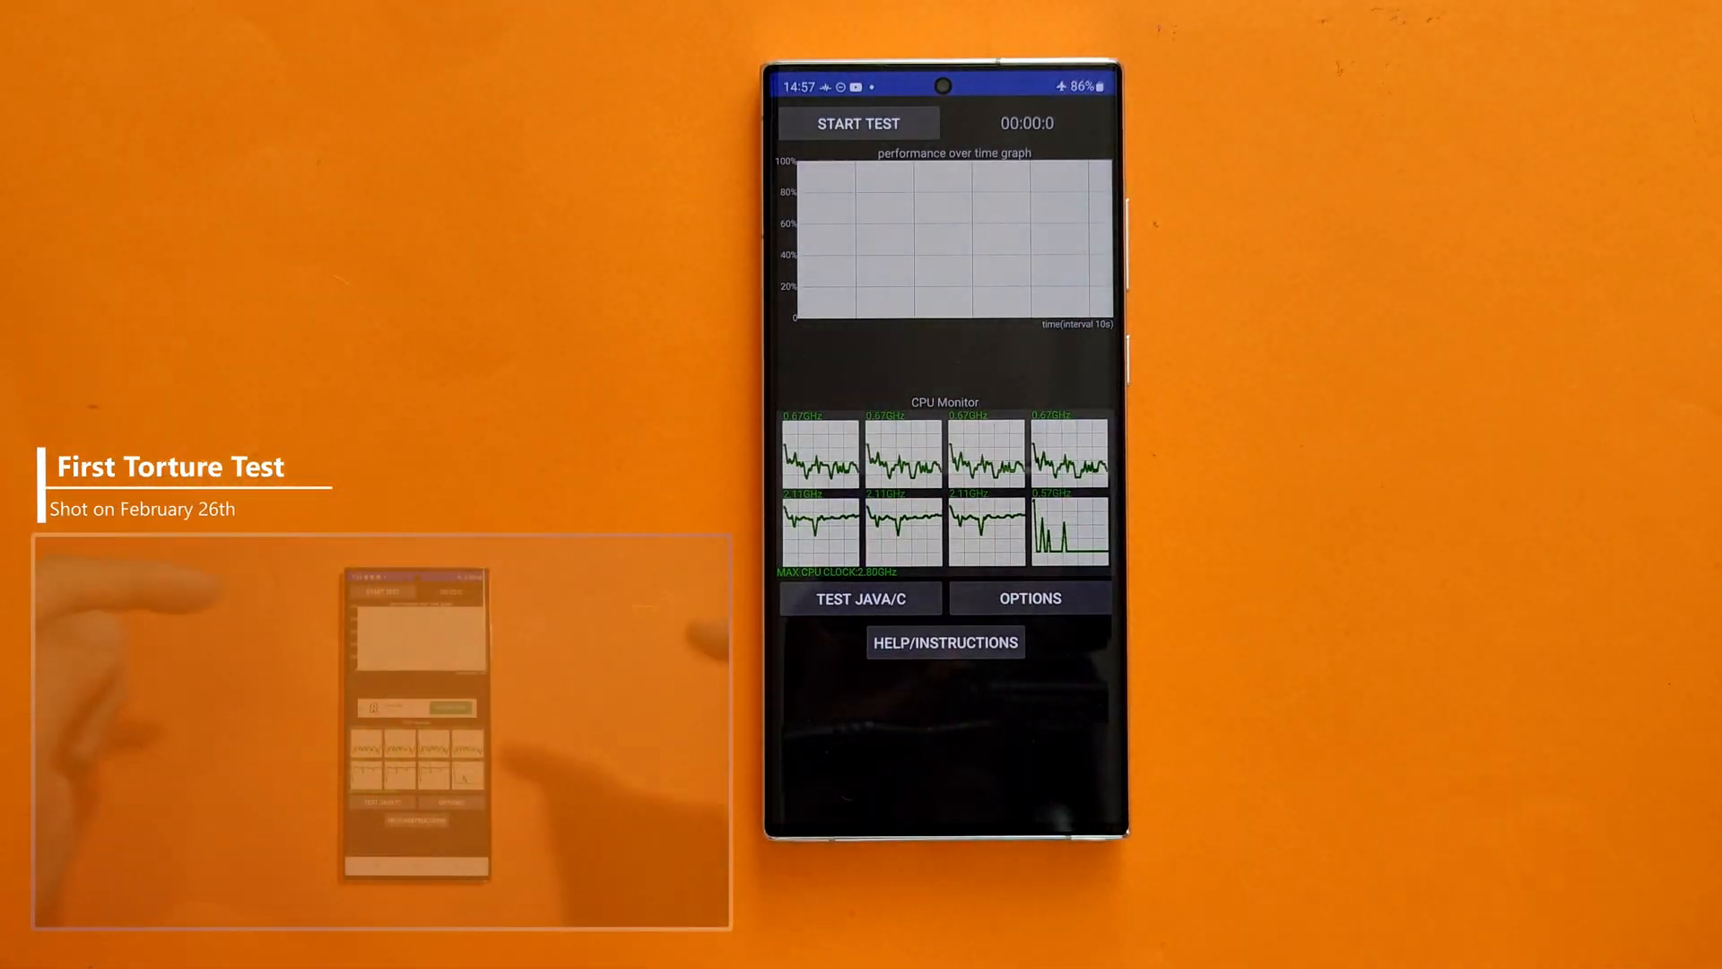
left_click(858, 122)
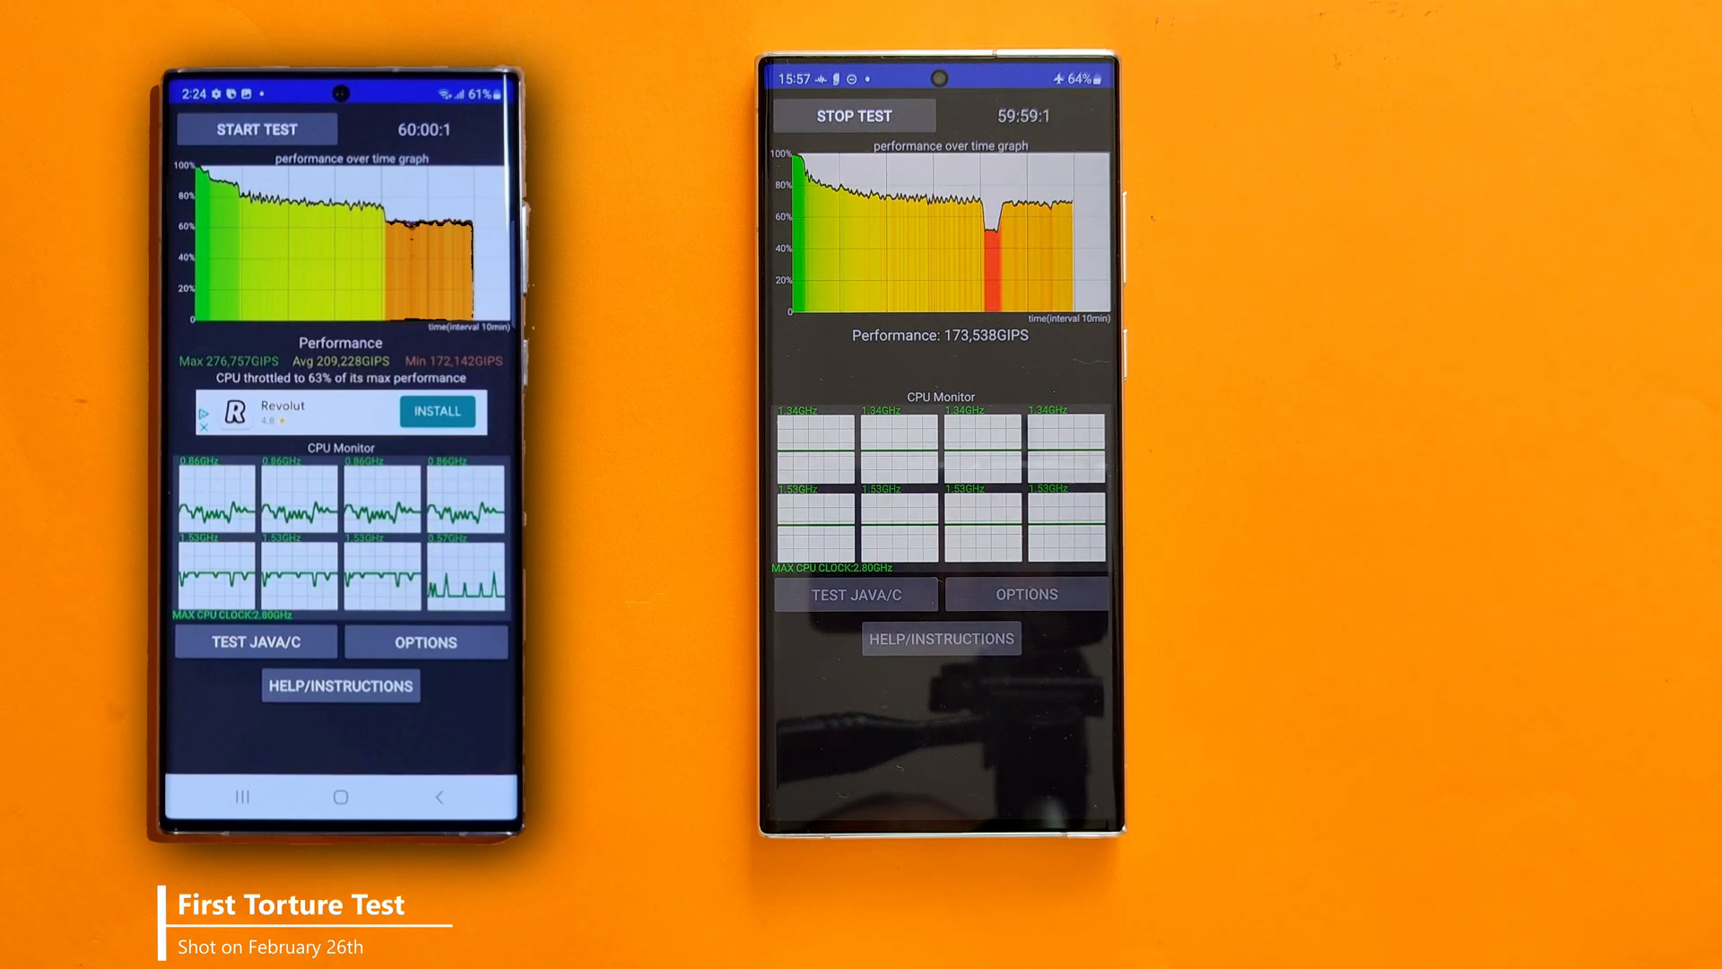
left_click(862, 117)
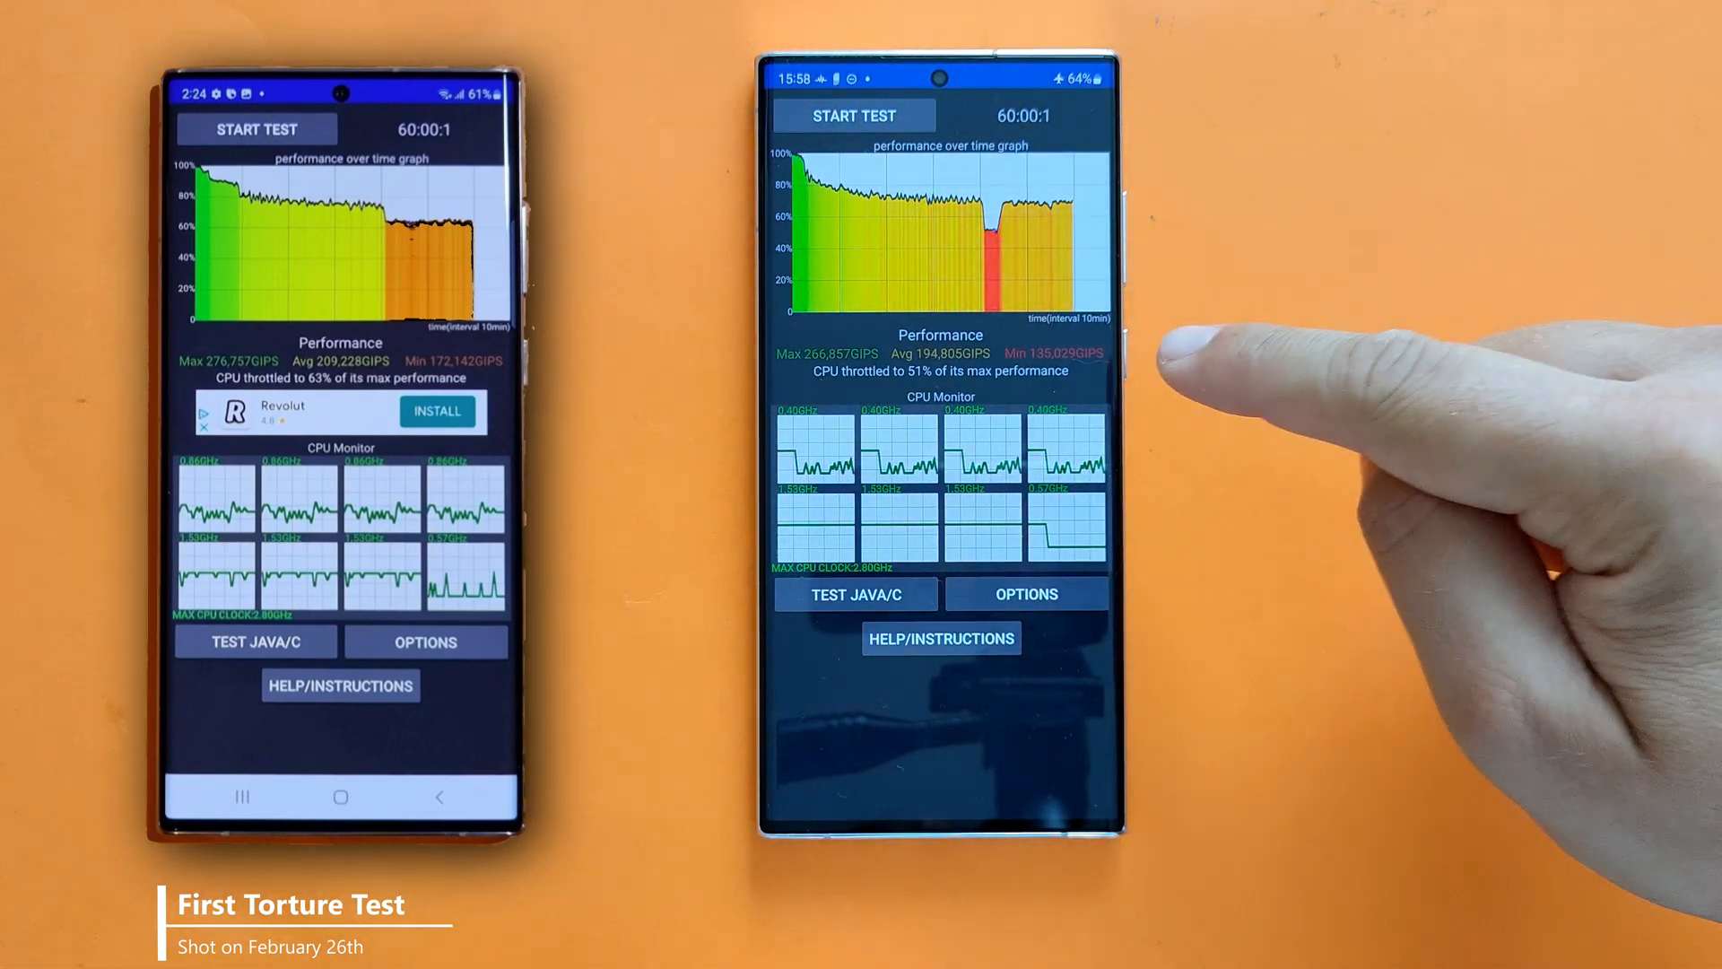
mouse_move(1538, 554)
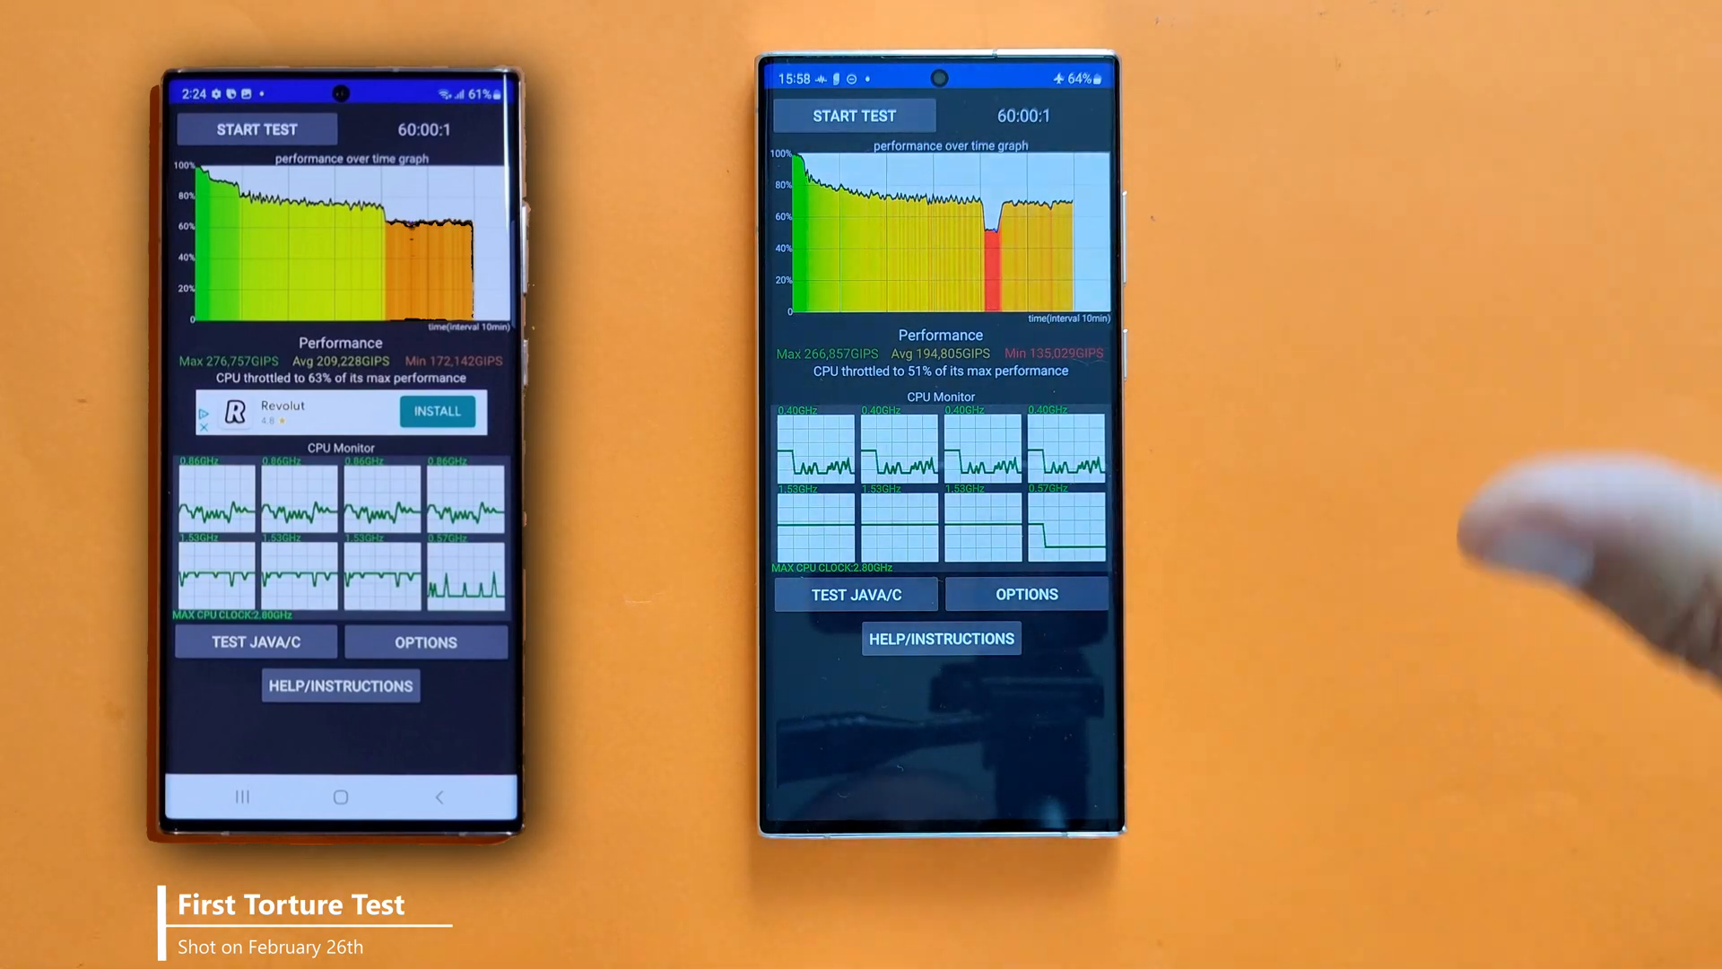